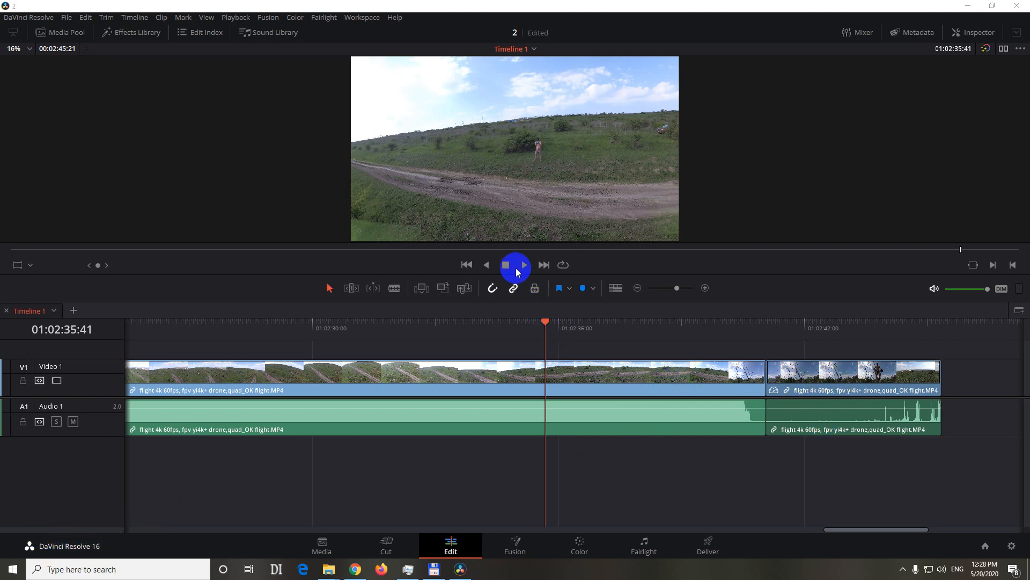
Play the drone-flight timeline through to the end of the sped-up second clip.
click(506, 264)
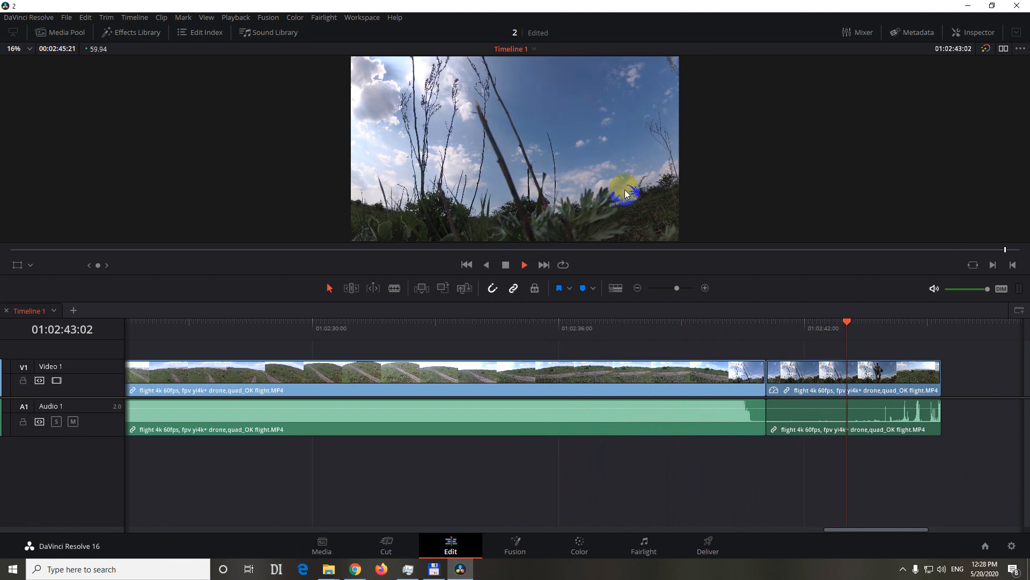
click(524, 264)
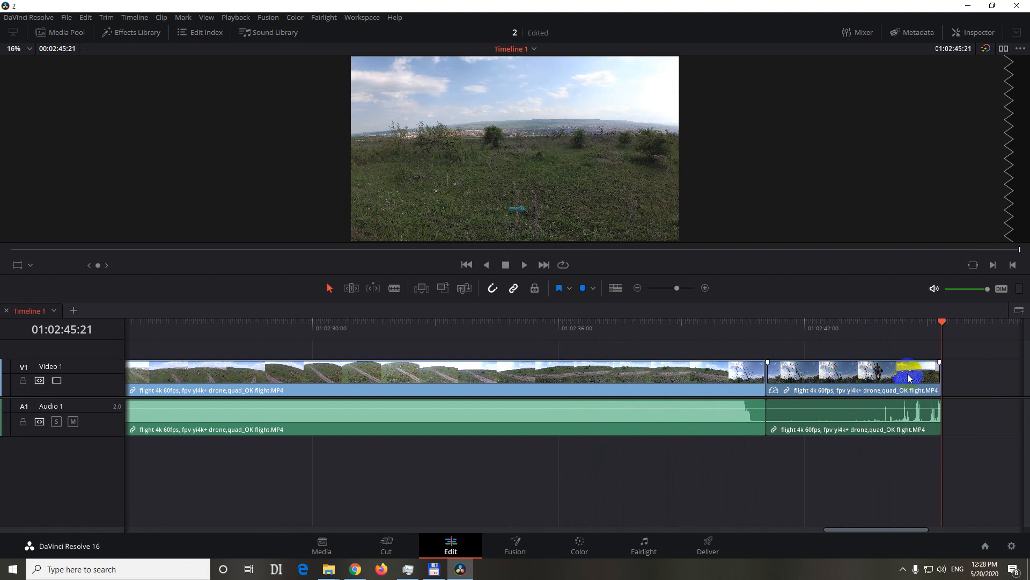
Bring up the context menu options for the second drone clip.
right_click(854, 374)
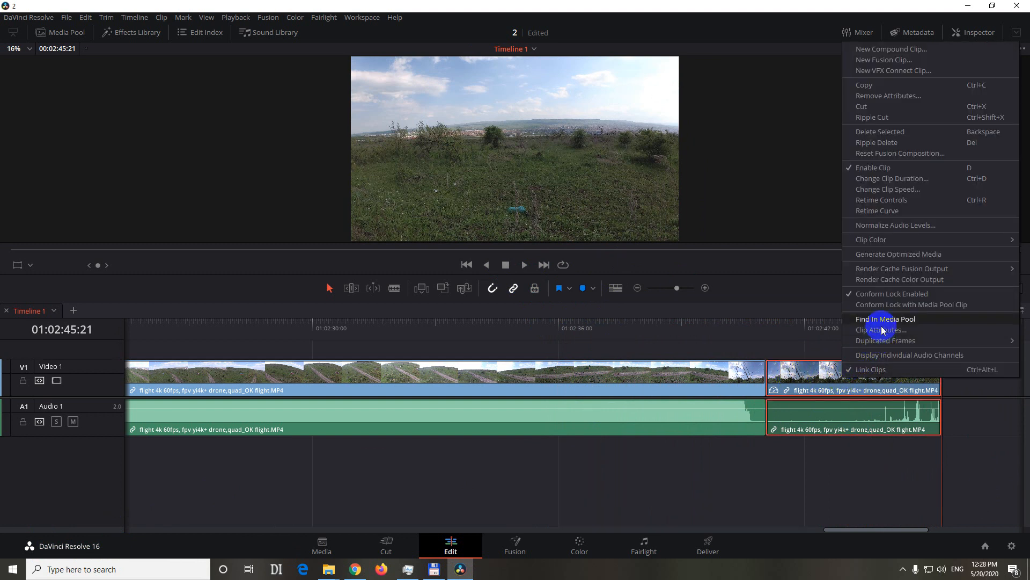
mouse_move(931, 280)
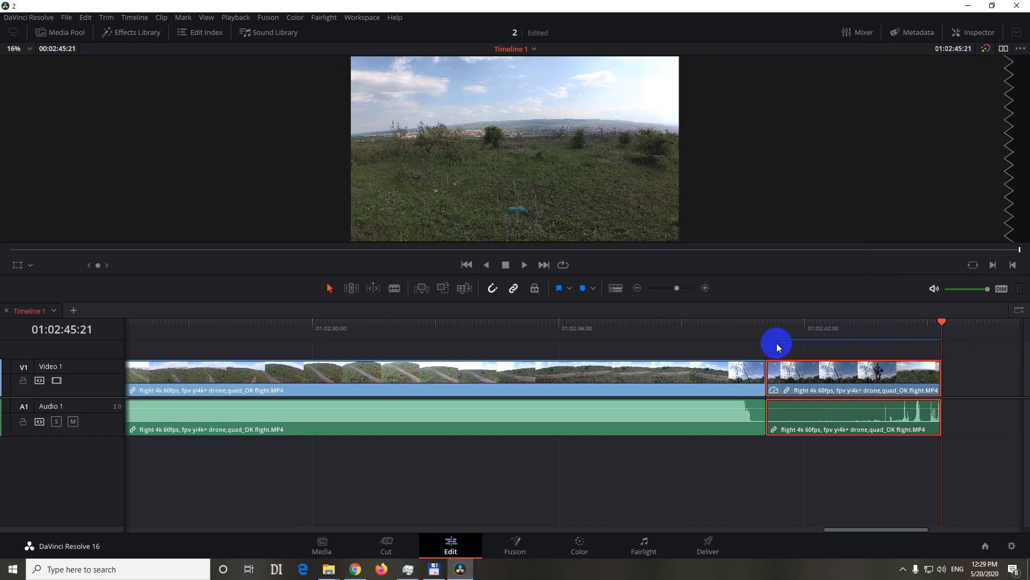
mouse_move(772, 353)
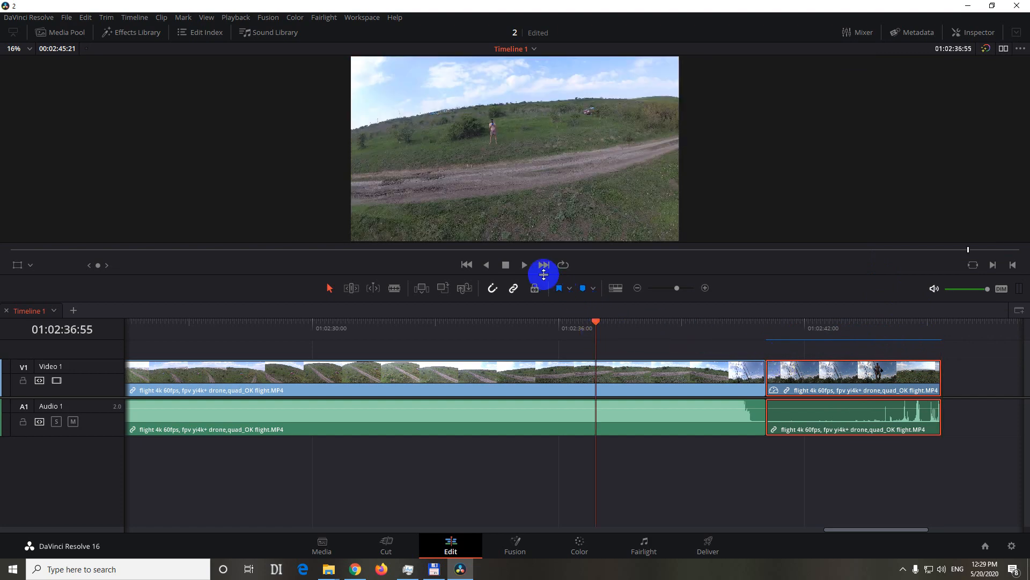
Play the timeline with the cached clip, then move the playhead back into the second clip.
click(524, 264)
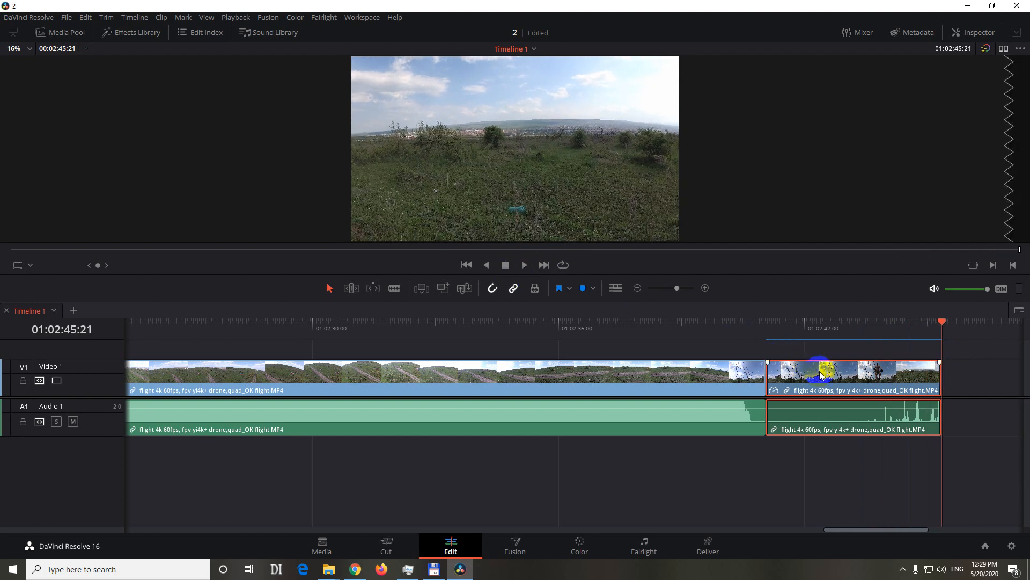
click(815, 375)
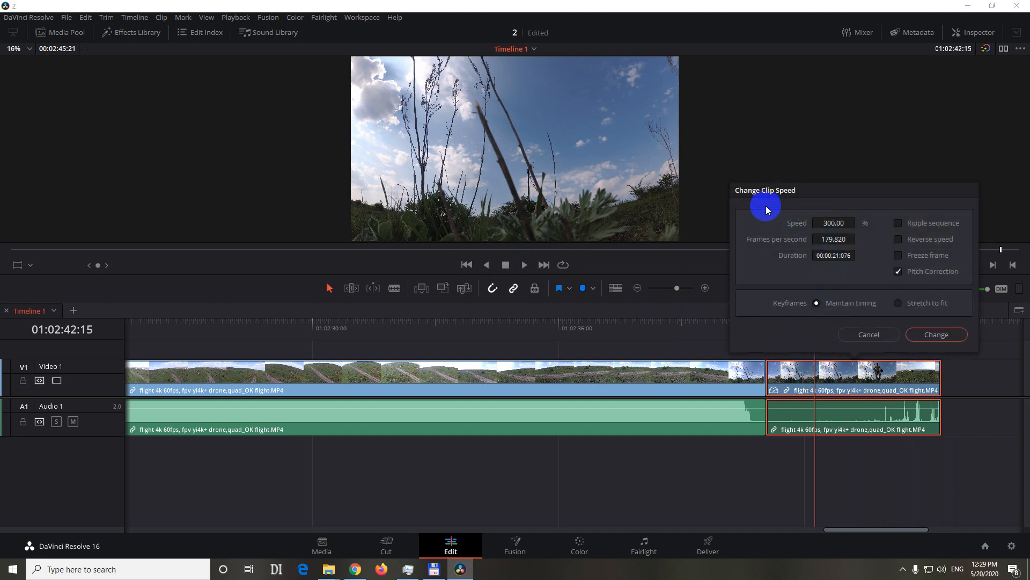
Dismiss the Change Clip Speed dialog, leaving the clip at 300%.
click(832, 222)
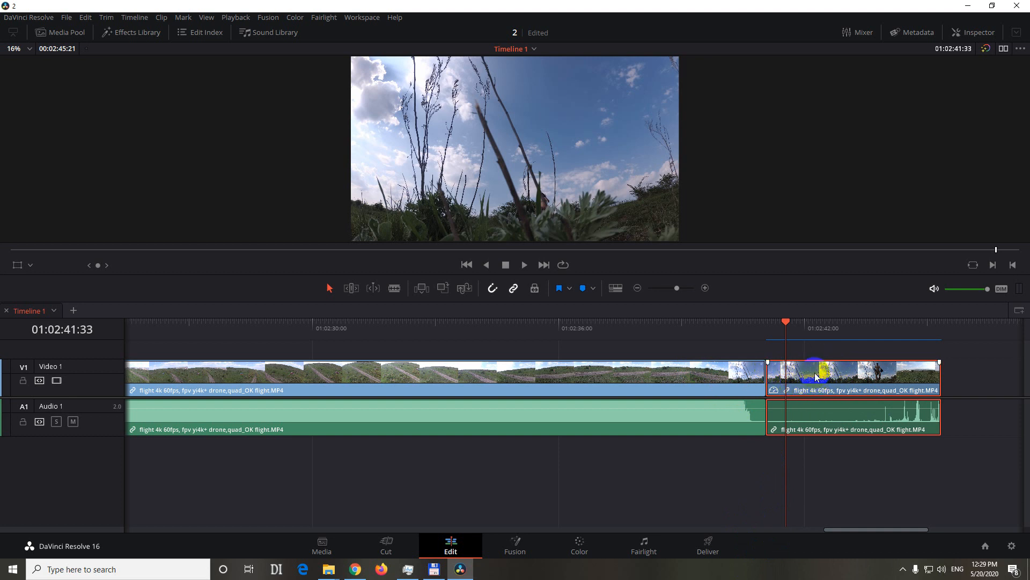
Uncheck Render Cache Color Output on the second drone clip and stop playback at the end.
right_click(814, 377)
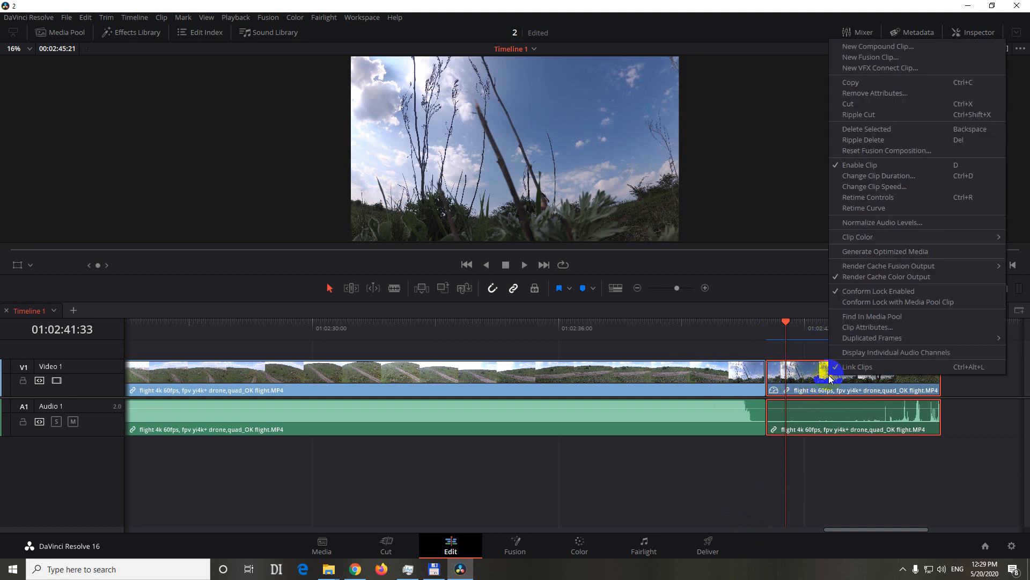
mouse_move(875, 277)
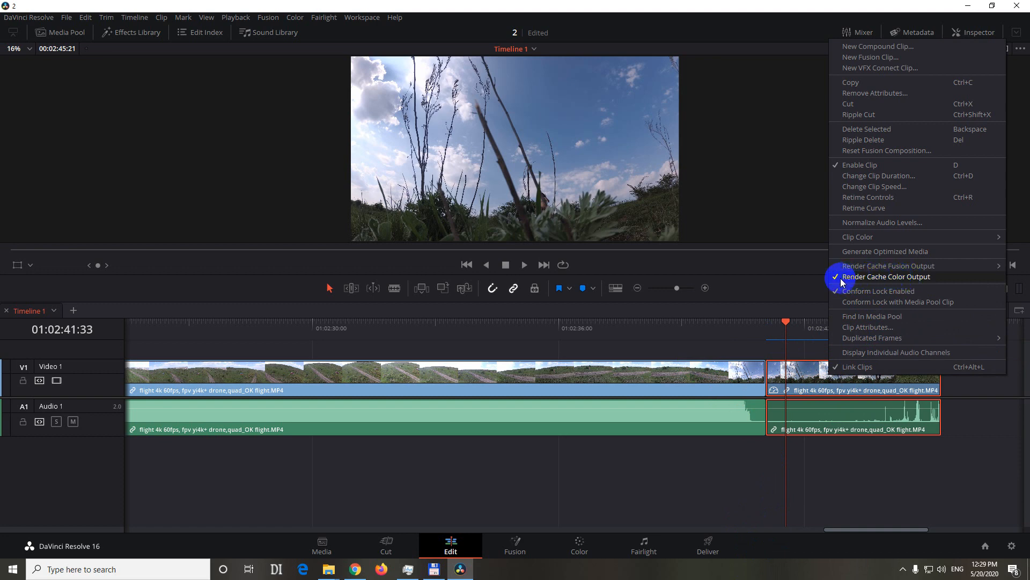
click(669, 351)
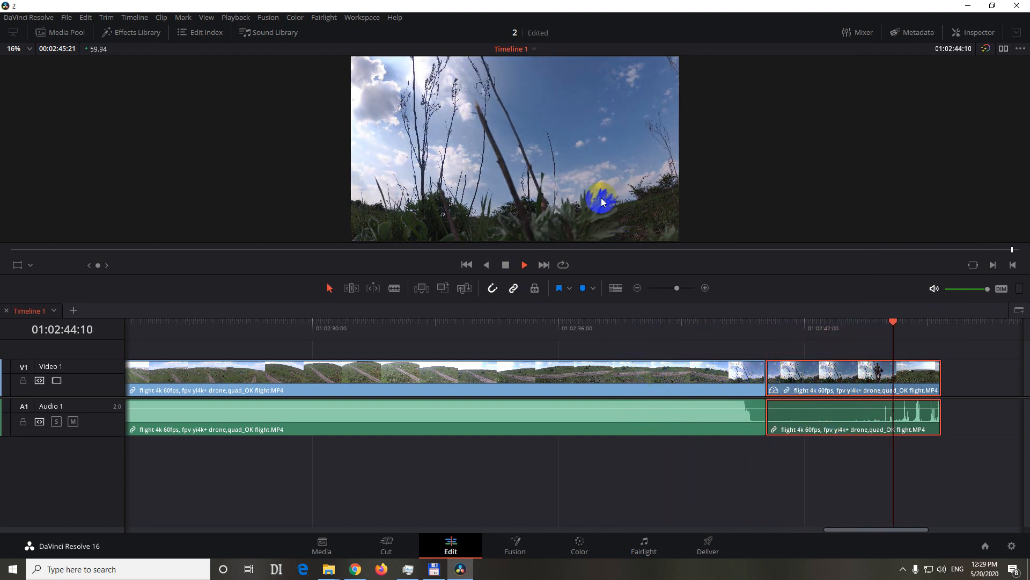
click(506, 264)
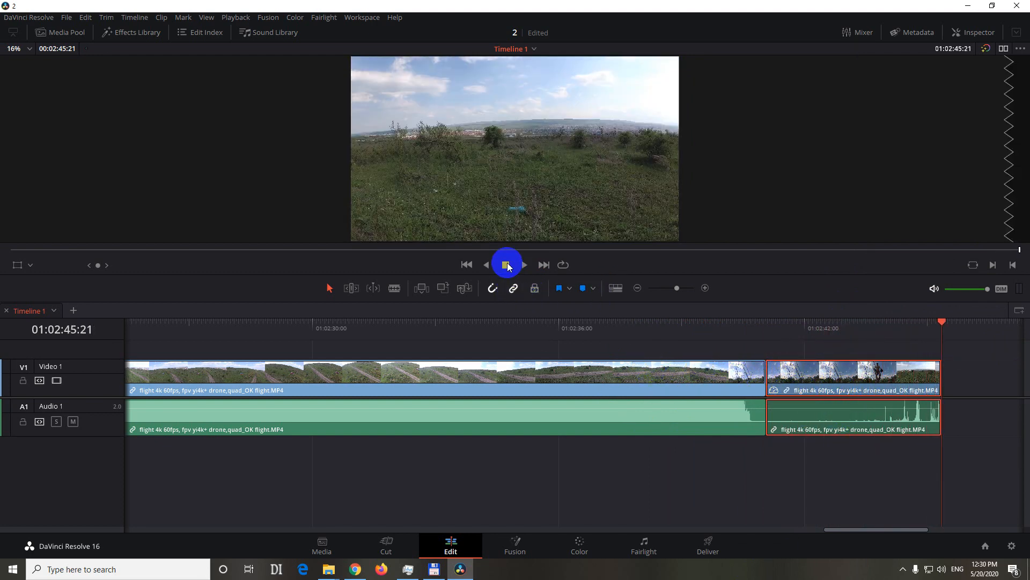